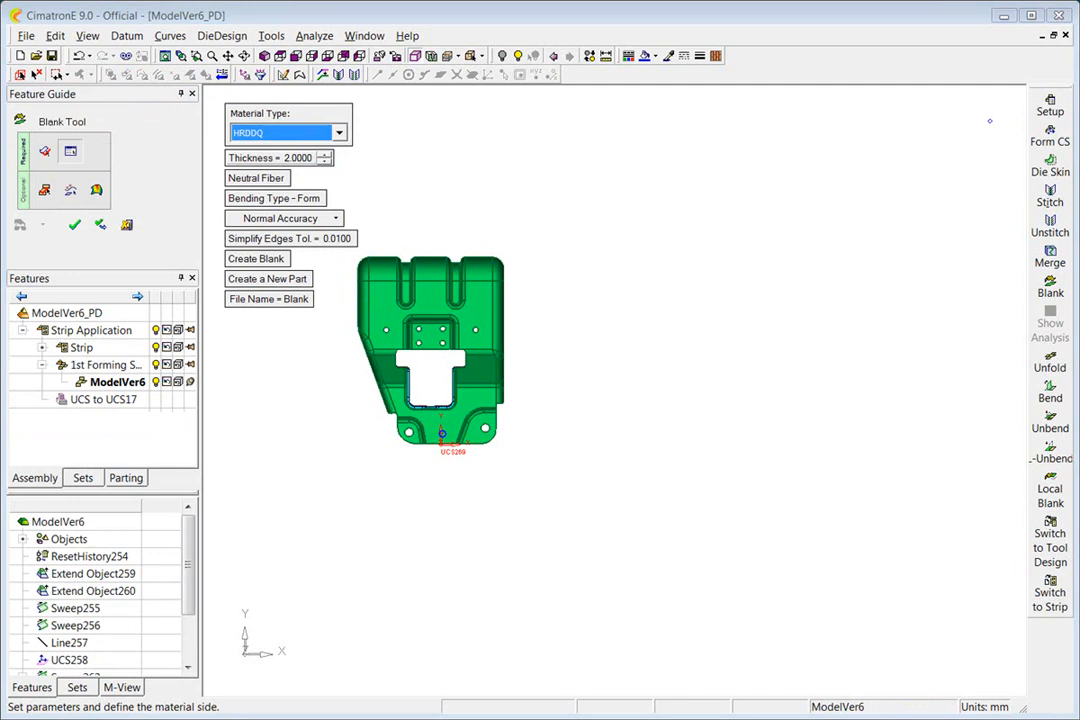
# Step: Create Blank#1 from the formed part with HRDDQ material at thickness 2
pyautogui.click(256, 258)
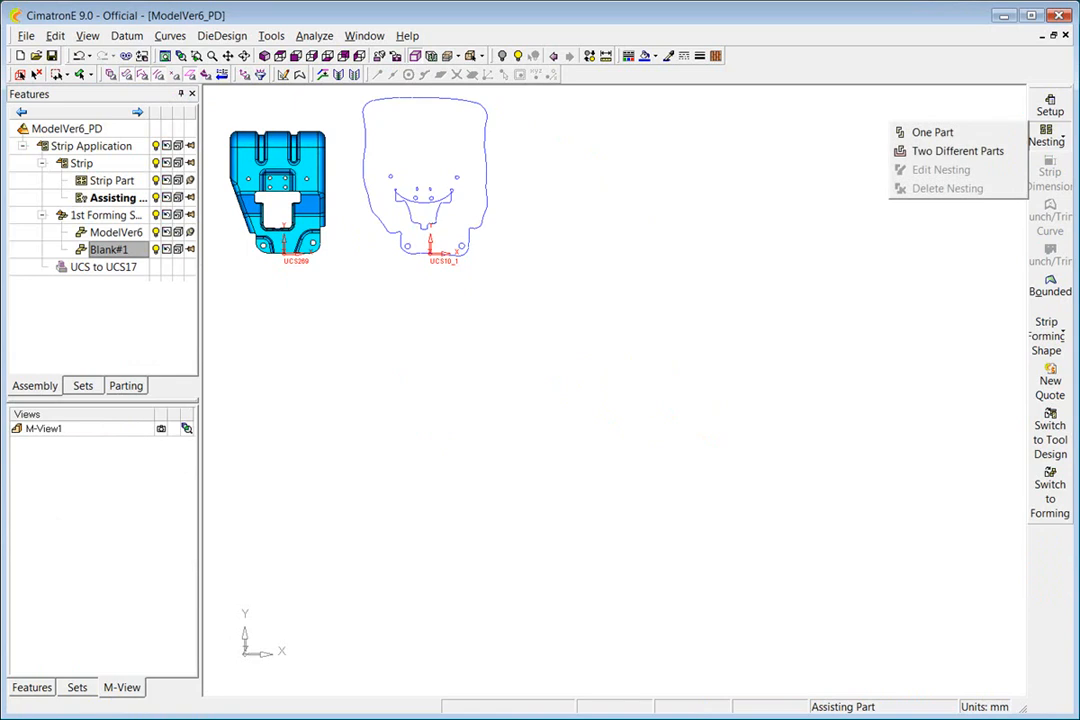
pyautogui.click(931, 131)
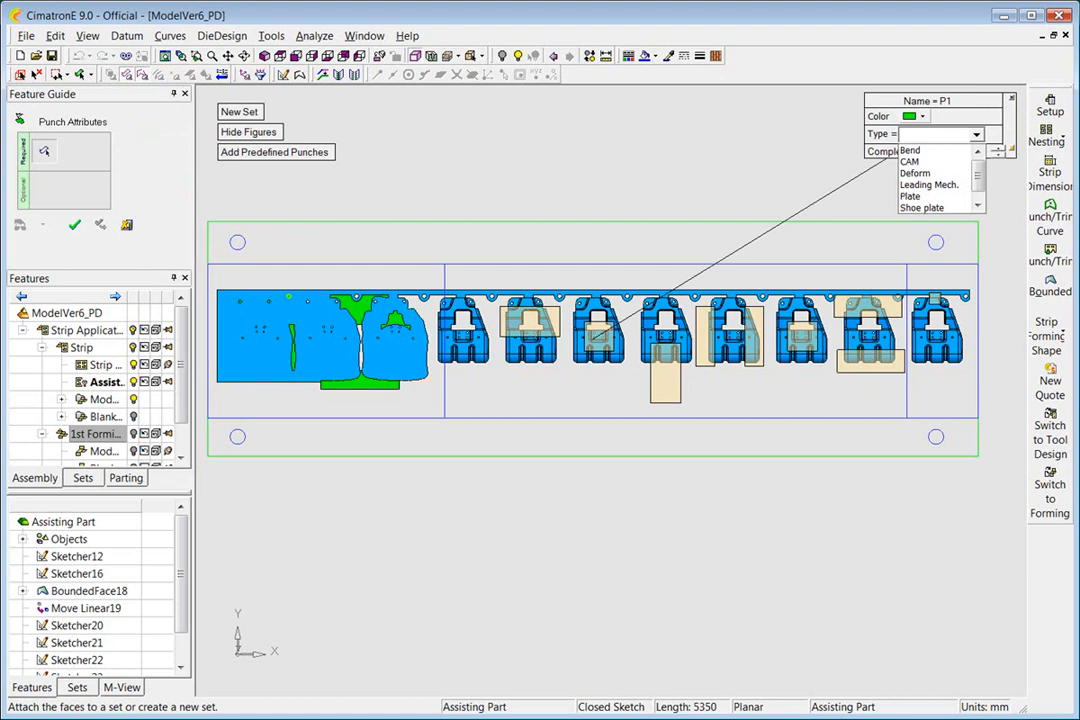
# Step: Pick the punch type for punch P1 from the Type list
pyautogui.click(924, 117)
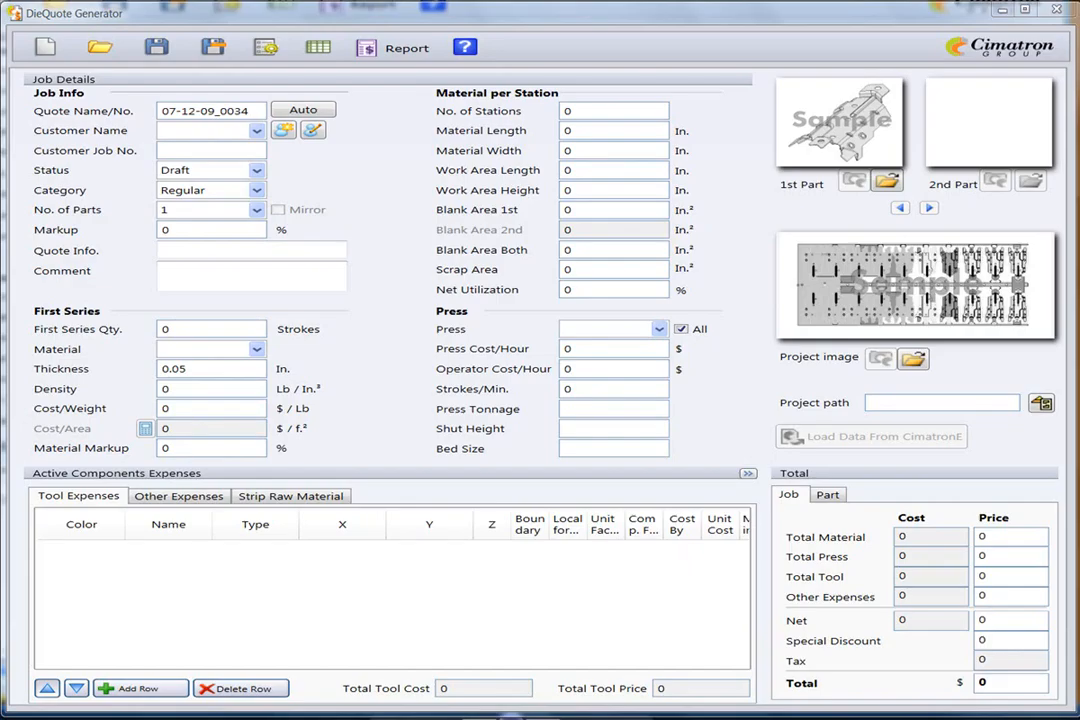
# Step: Choose customer CAR and enter job number 65-2006-97ACLM
pyautogui.click(256, 131)
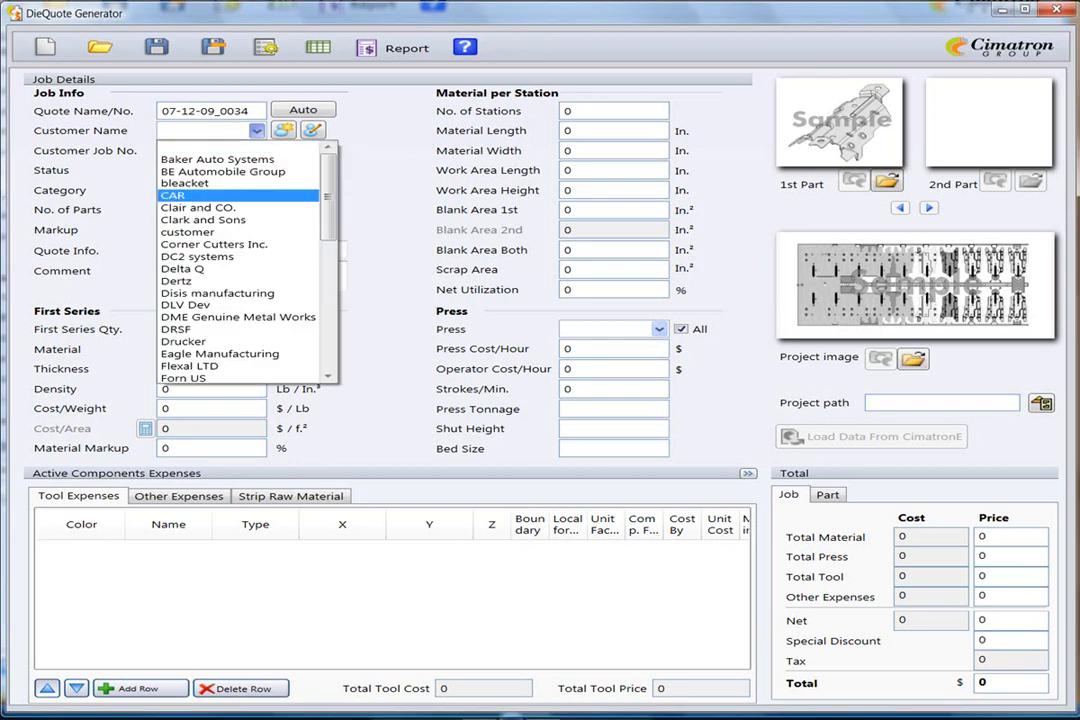
pyautogui.click(172, 195)
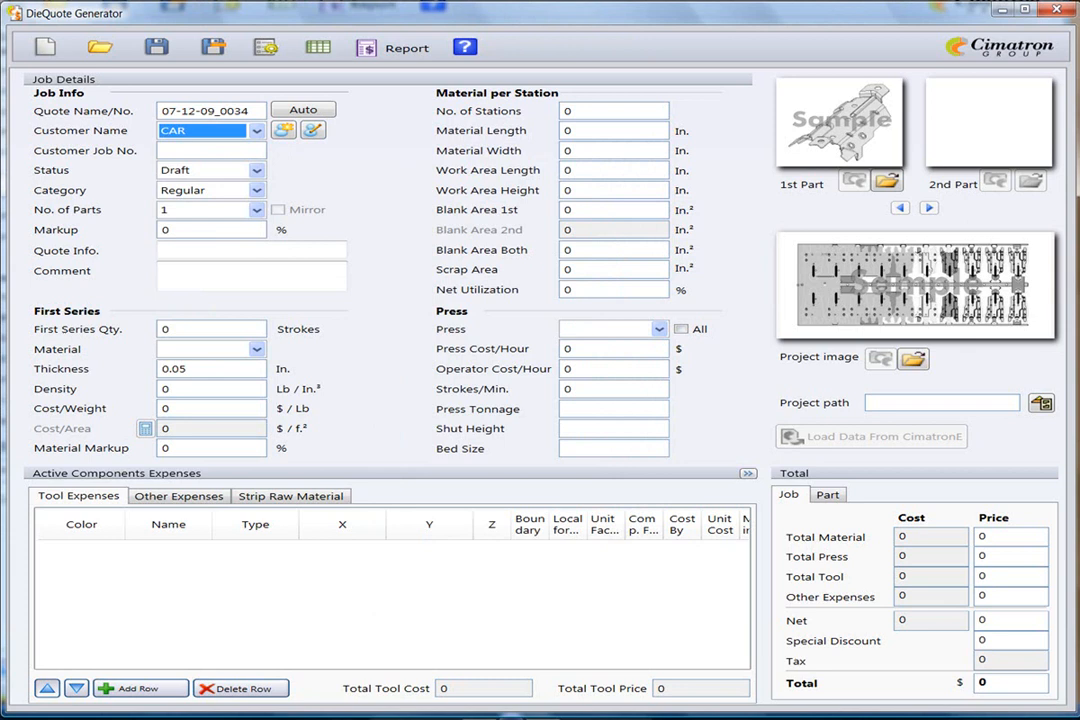
pyautogui.write('65-2006-97ACLM')
pyautogui.click(252, 250)
pyautogui.write('Delivery day: 1/1/2010')
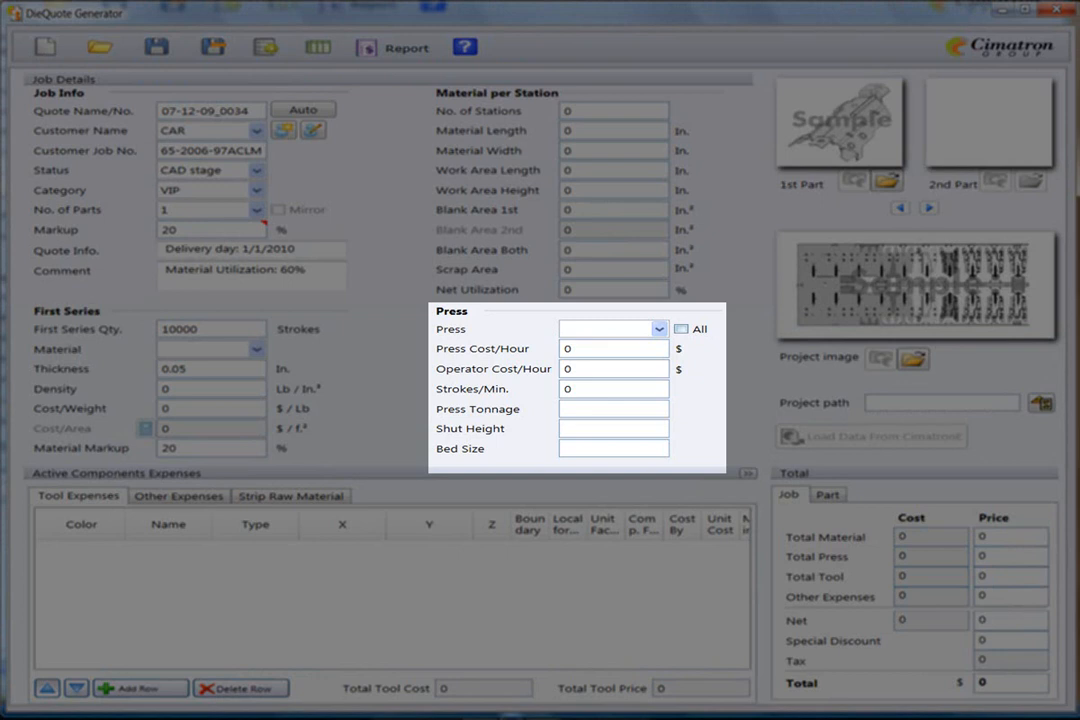
# Step: List all presses and select the ONAPRES press
pyautogui.click(658, 328)
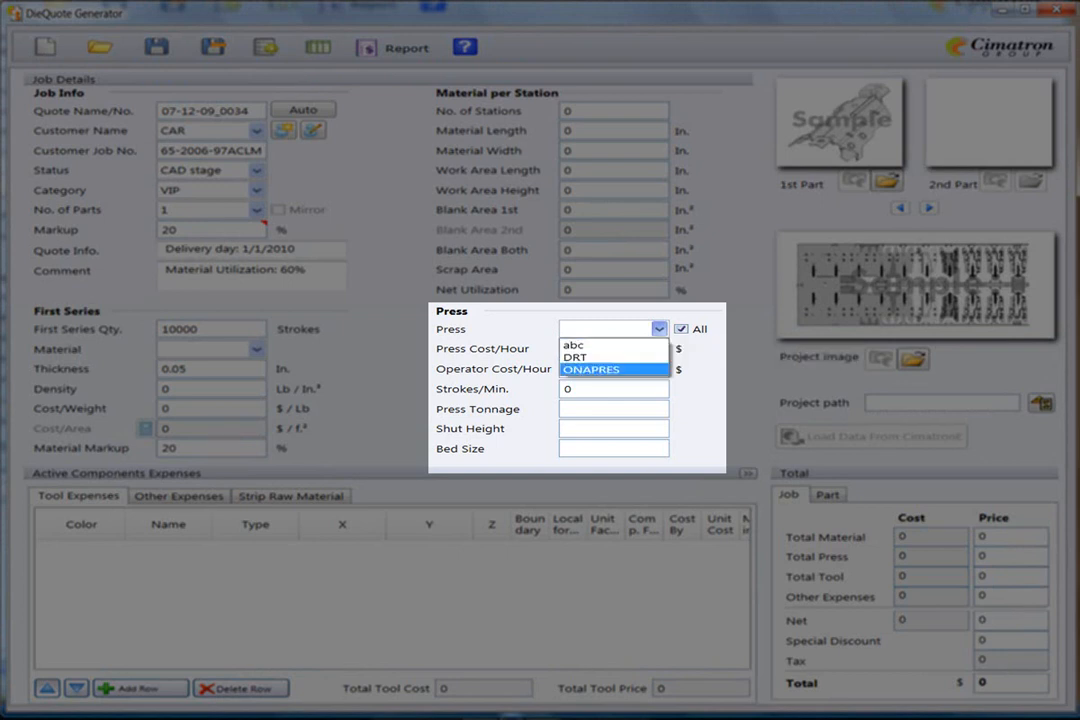
pyautogui.click(591, 369)
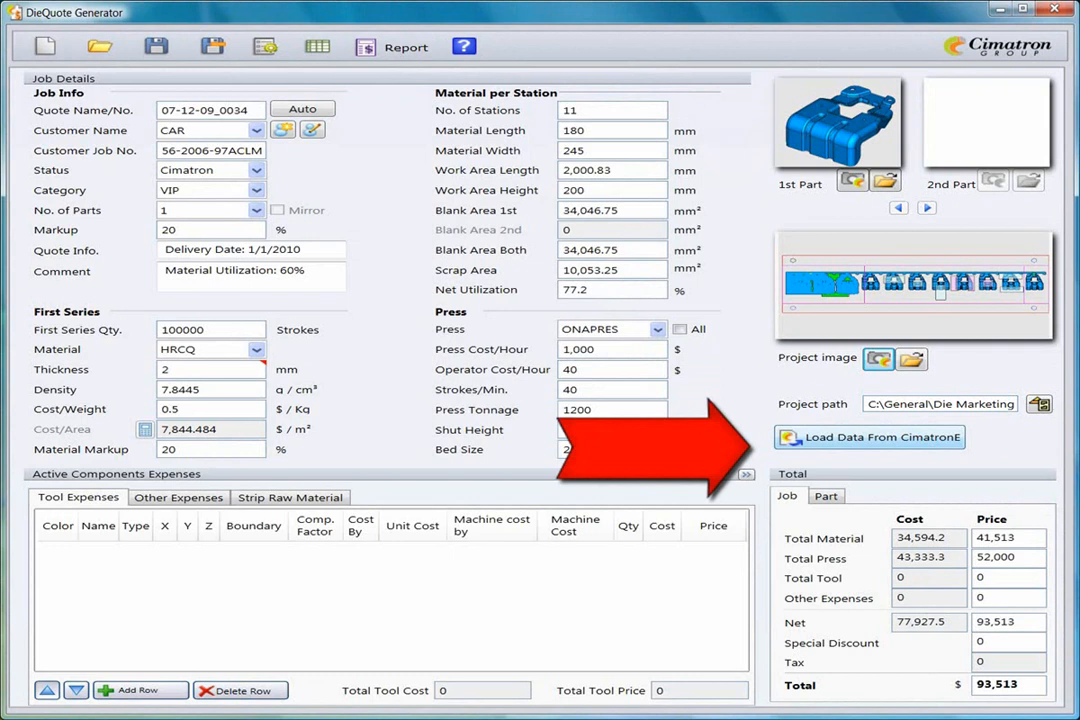
# Step: Load punches from CimatronE, raise the punch plate height by 60 mm, and edit P1's quantity
pyautogui.click(870, 437)
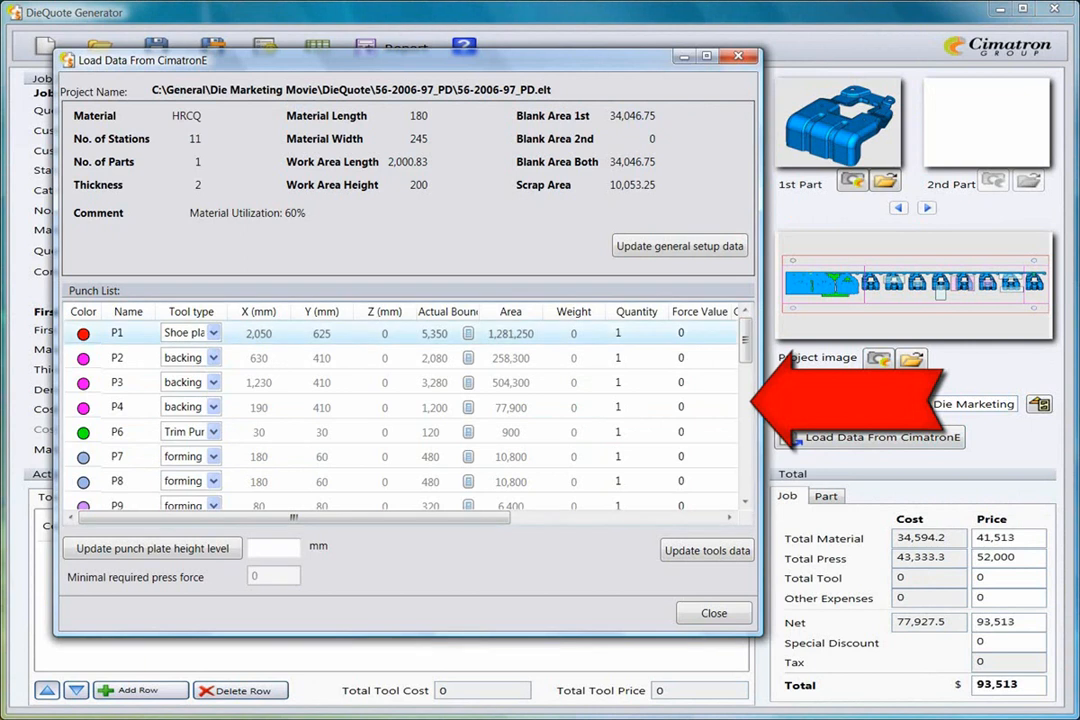
pyautogui.write('60')
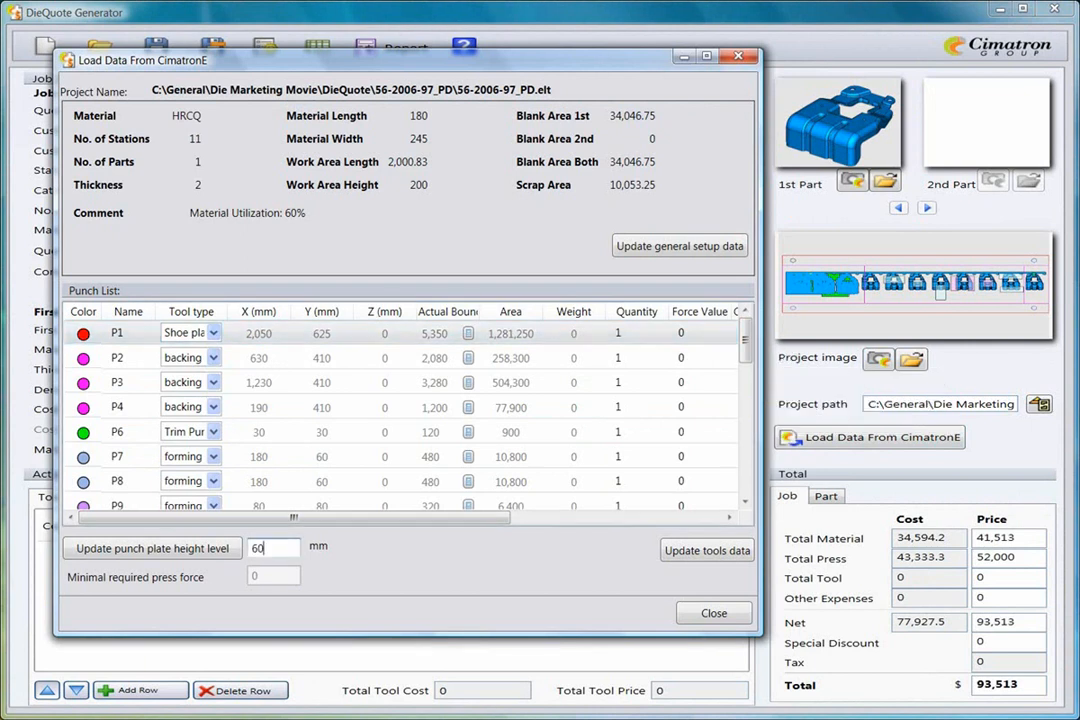
pyautogui.moveTo(152, 548)
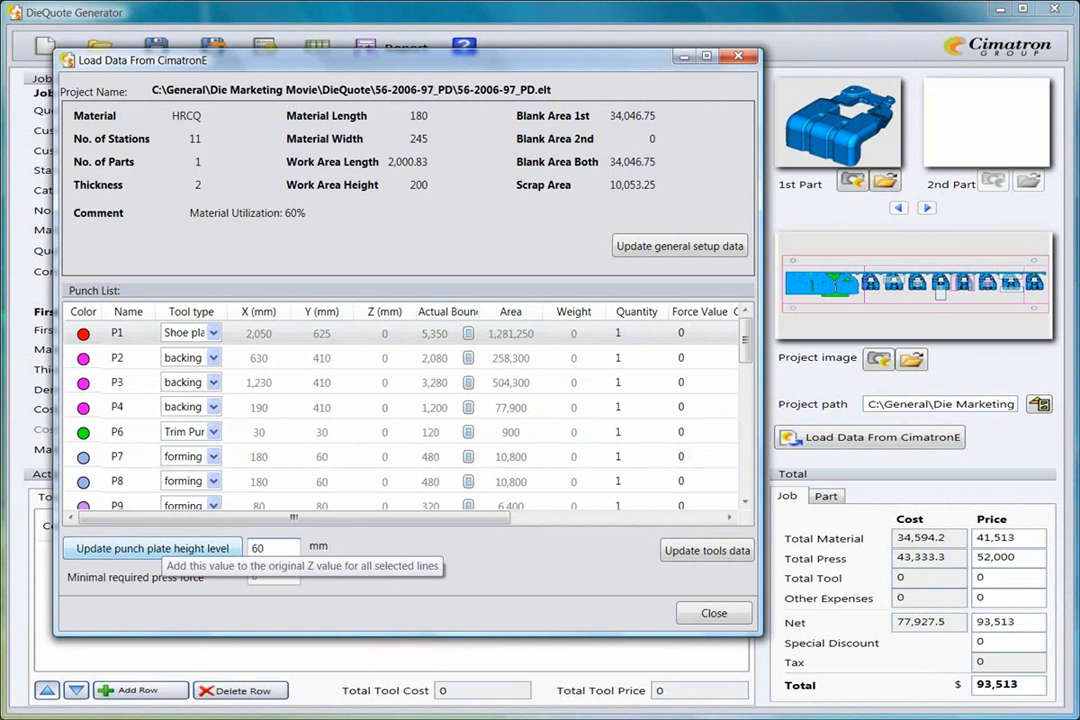
pyautogui.click(152, 548)
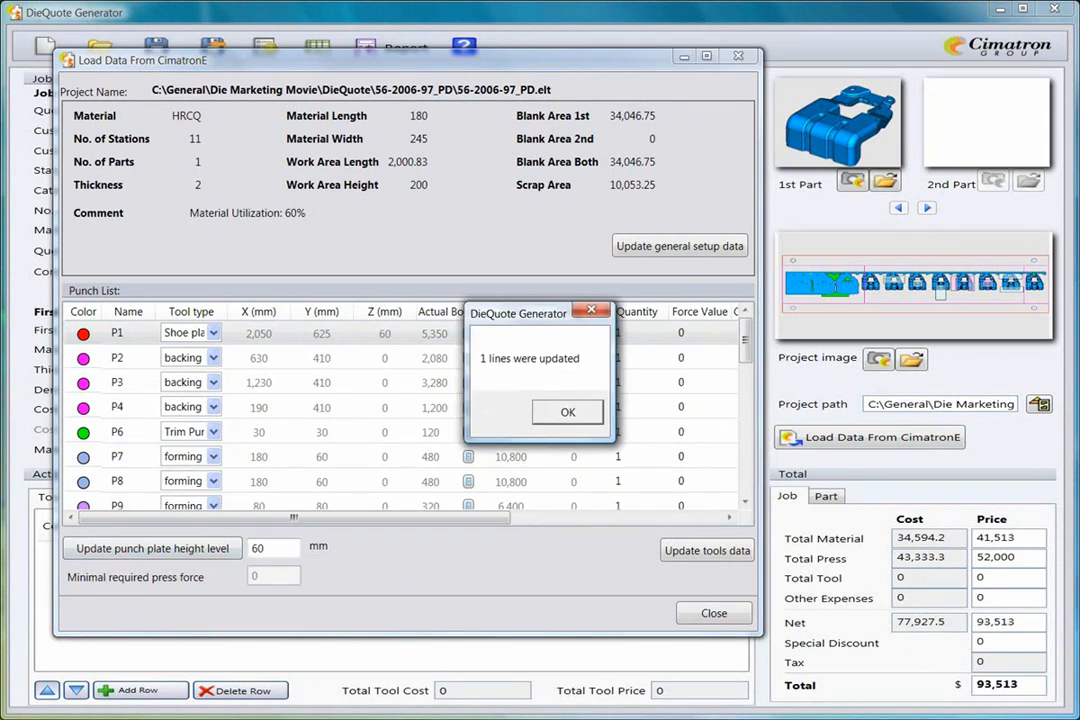
pyautogui.click(568, 412)
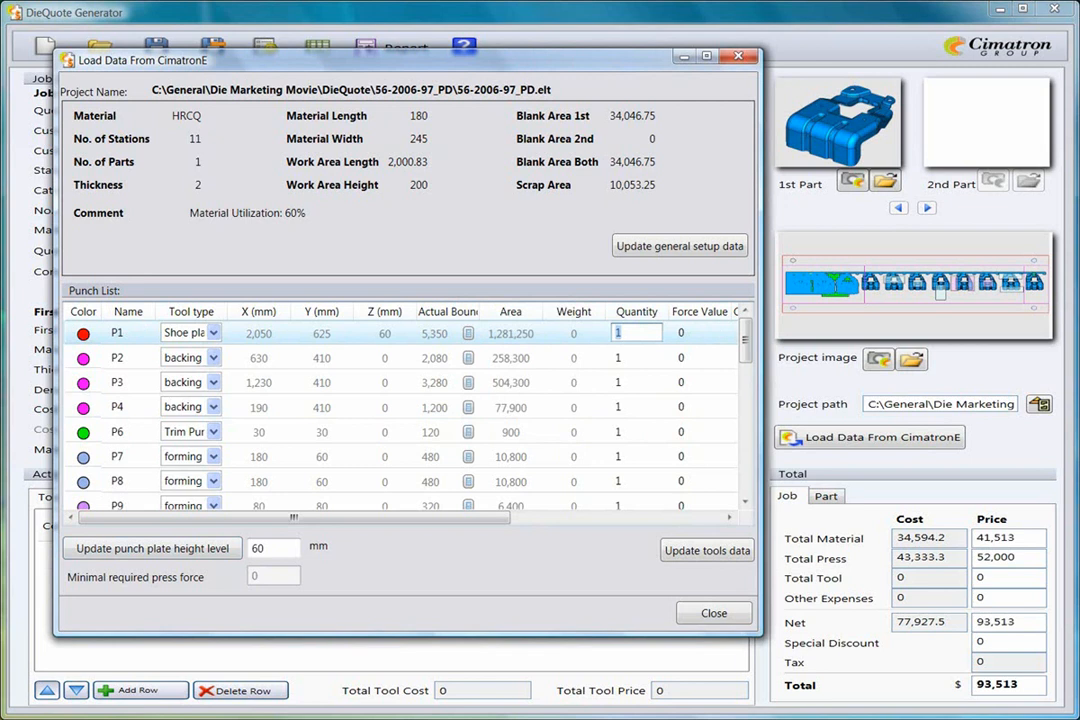
pyautogui.click(707, 550)
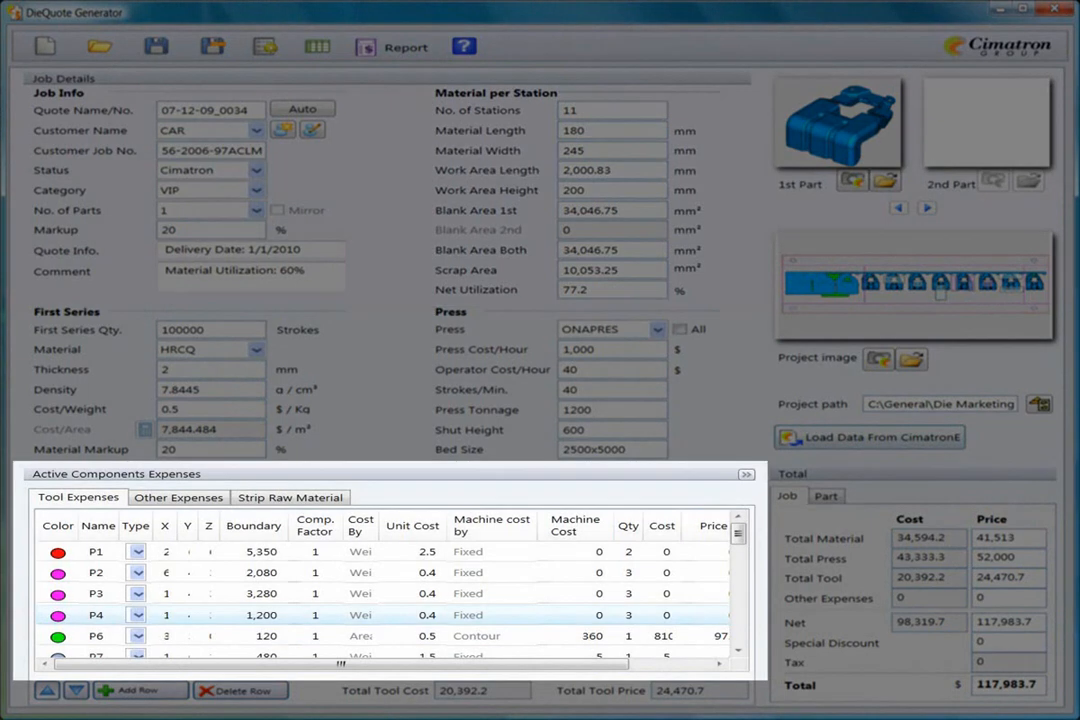
pyautogui.click(317, 47)
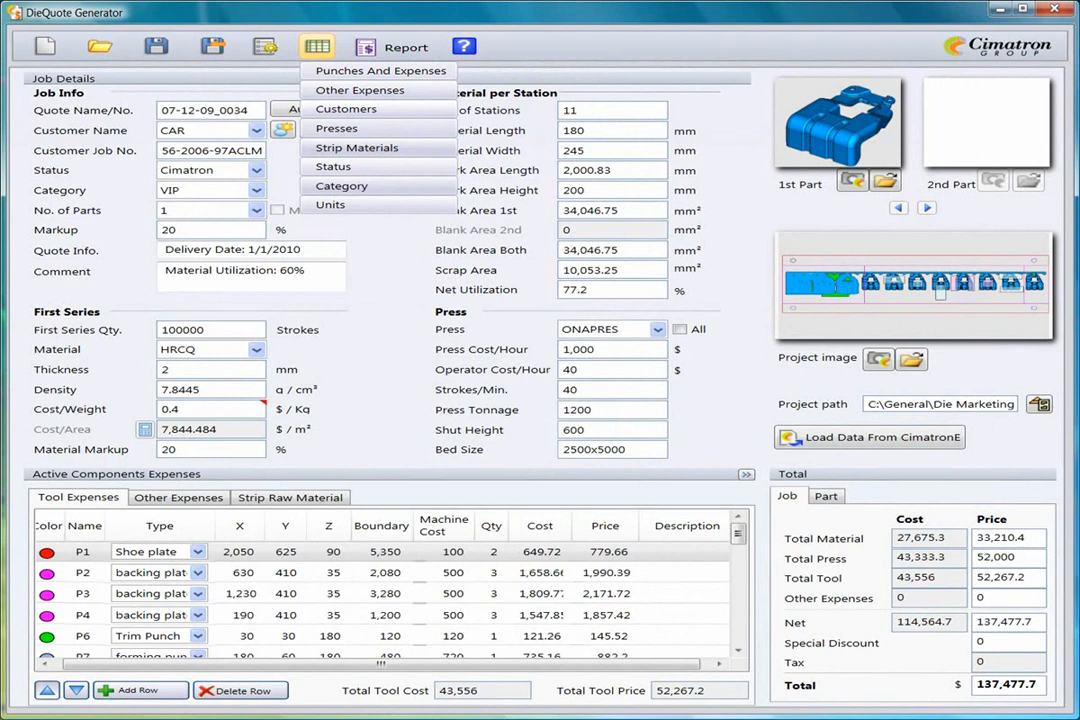
pyautogui.click(374, 70)
pyautogui.write('400')
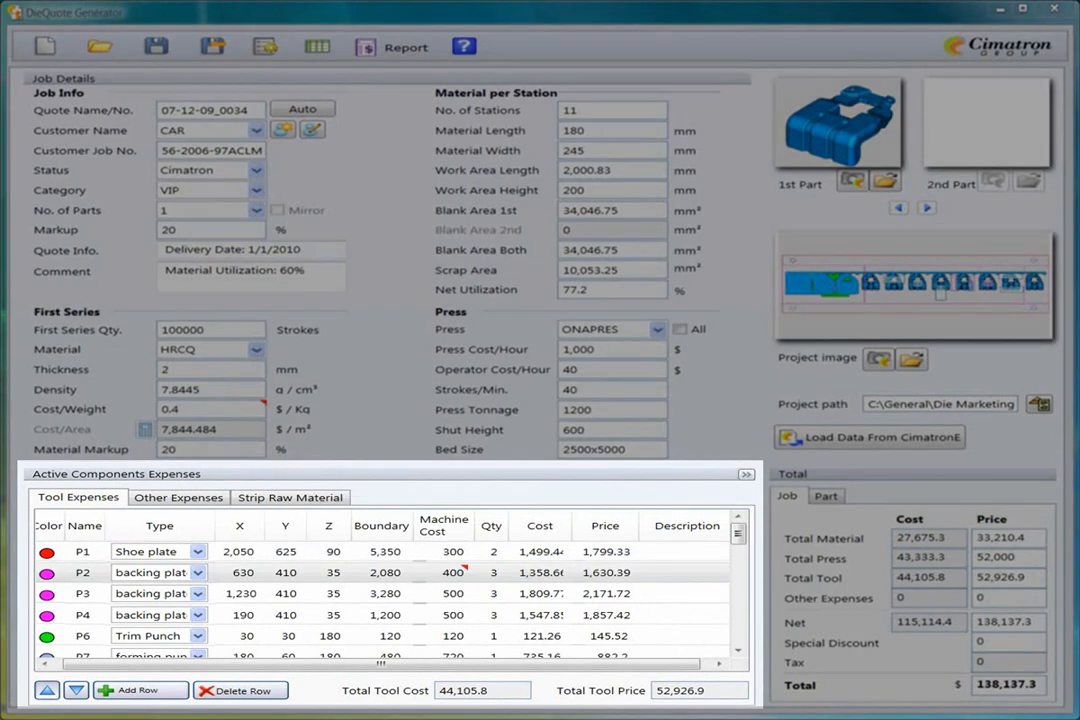
pyautogui.scroll(-3)
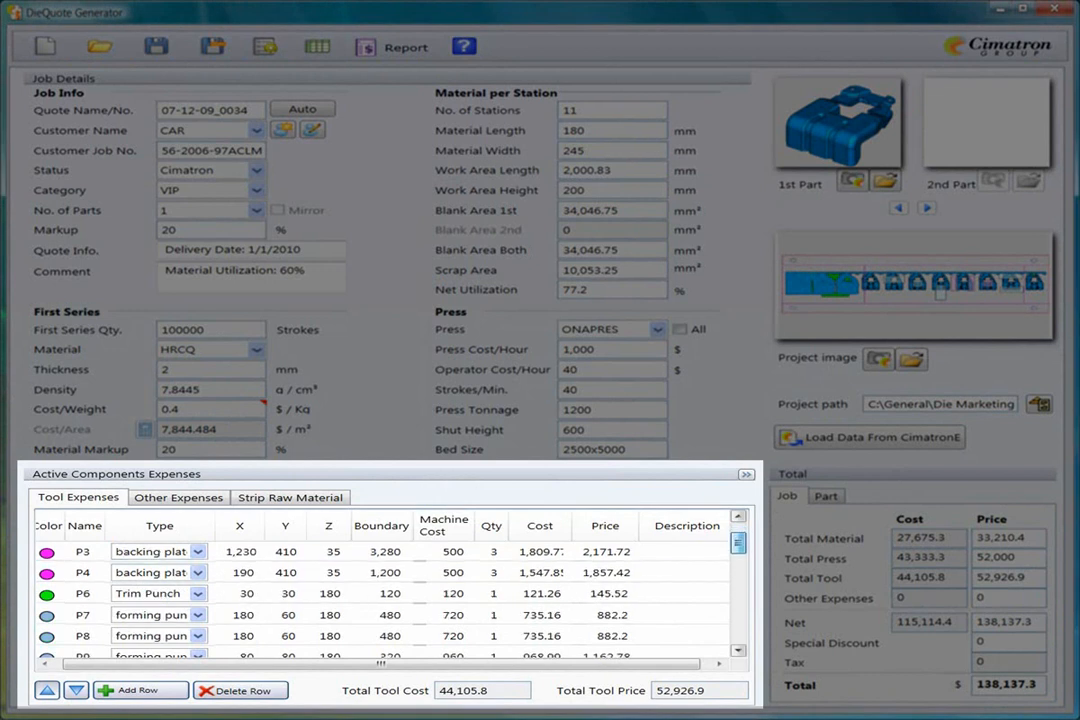
pyautogui.scroll(-3)
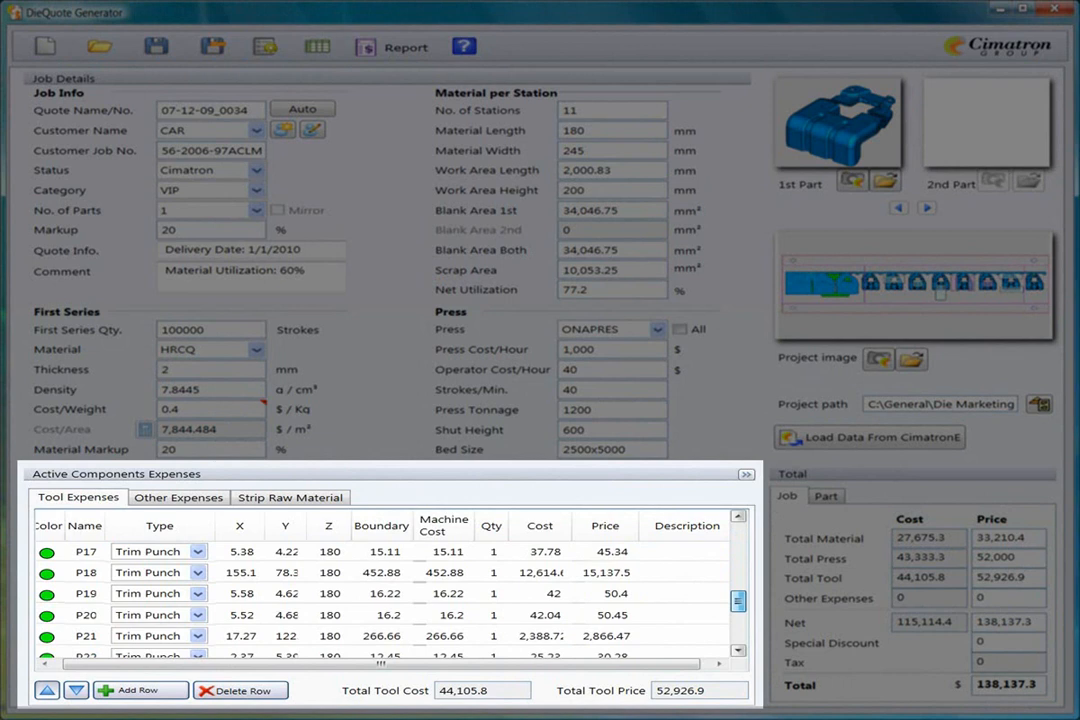
pyautogui.scroll(-3)
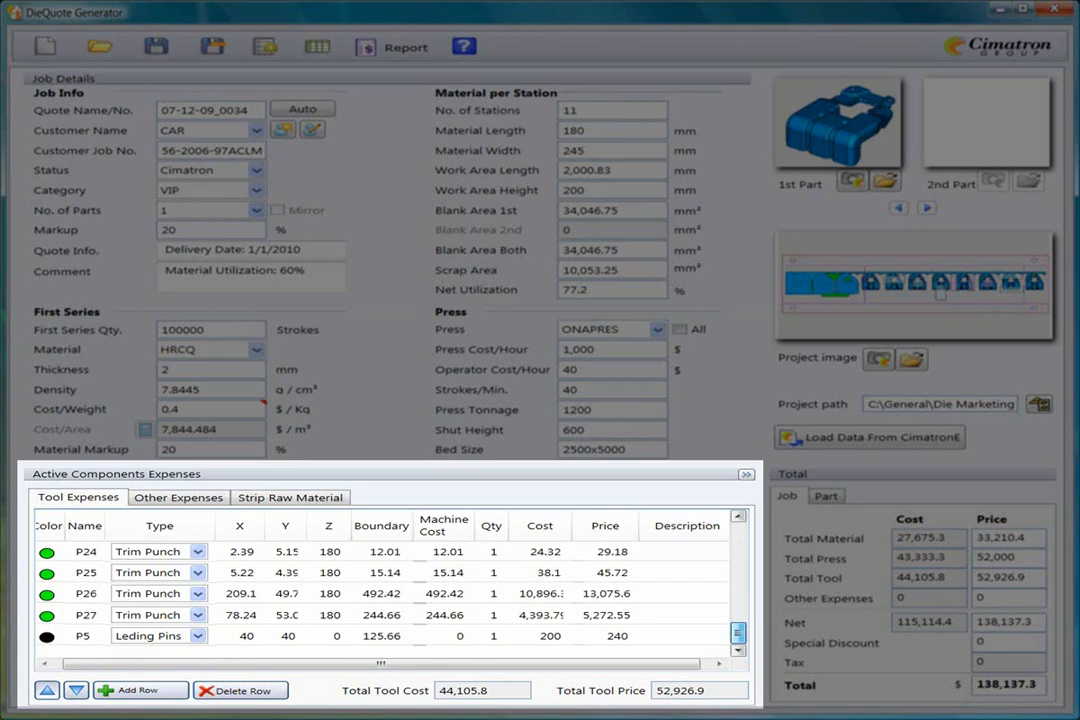
pyautogui.click(178, 497)
pyautogui.write('40')
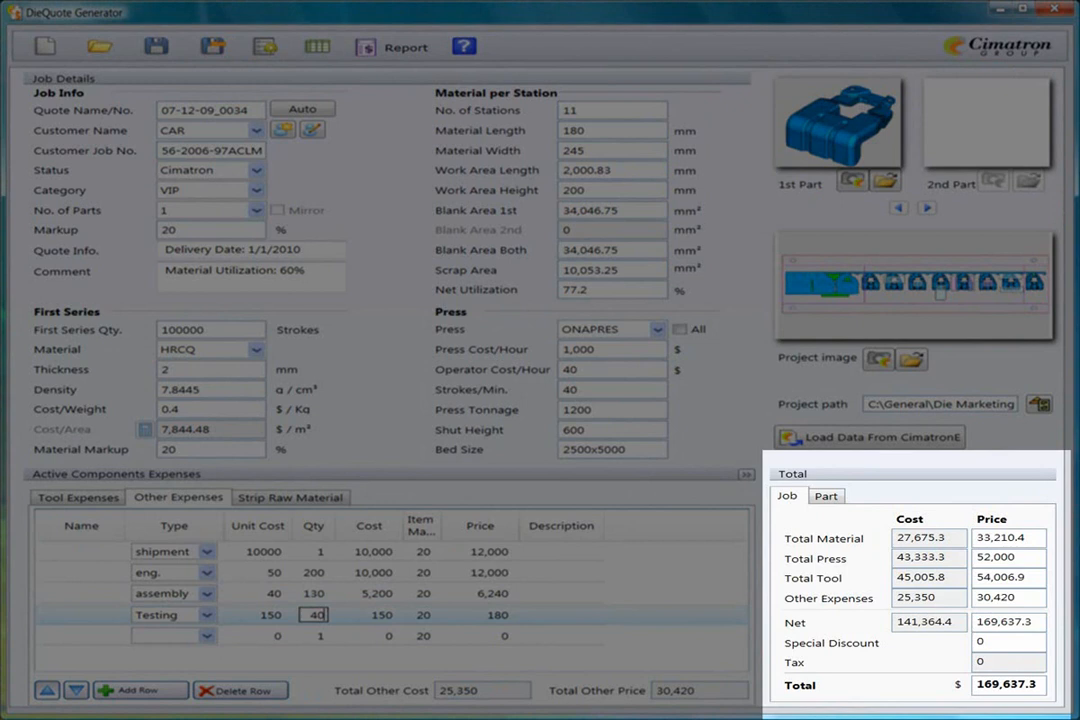
# Step: View per-part totals, then the strip raw material cost breakdown
pyautogui.click(825, 495)
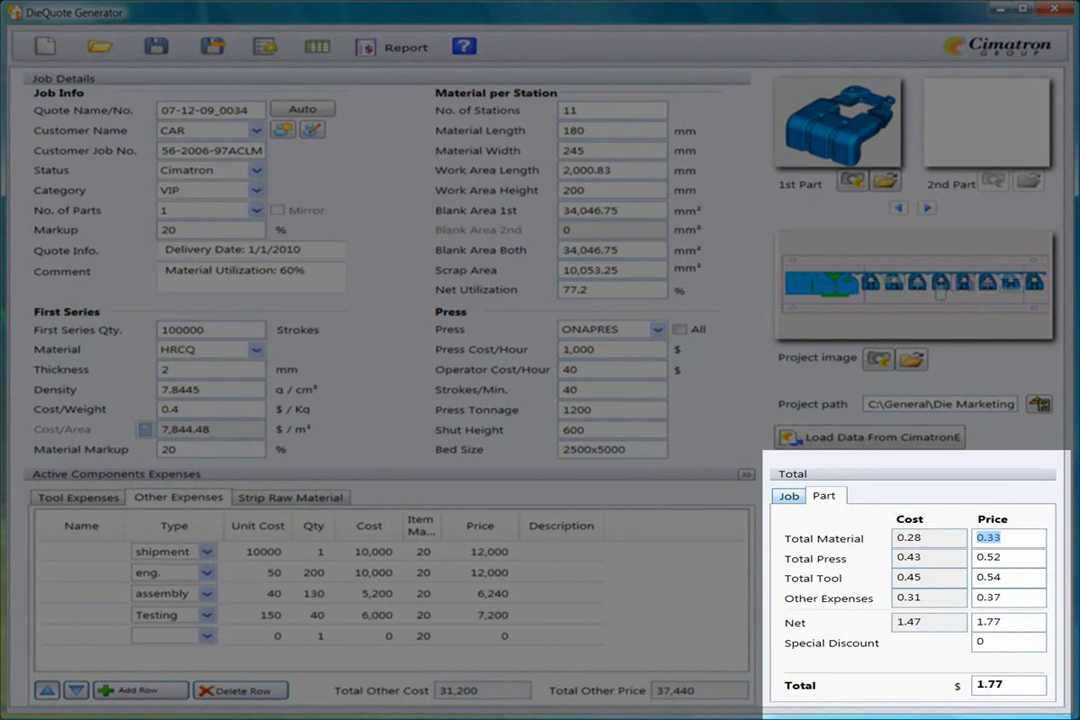
pyautogui.click(291, 497)
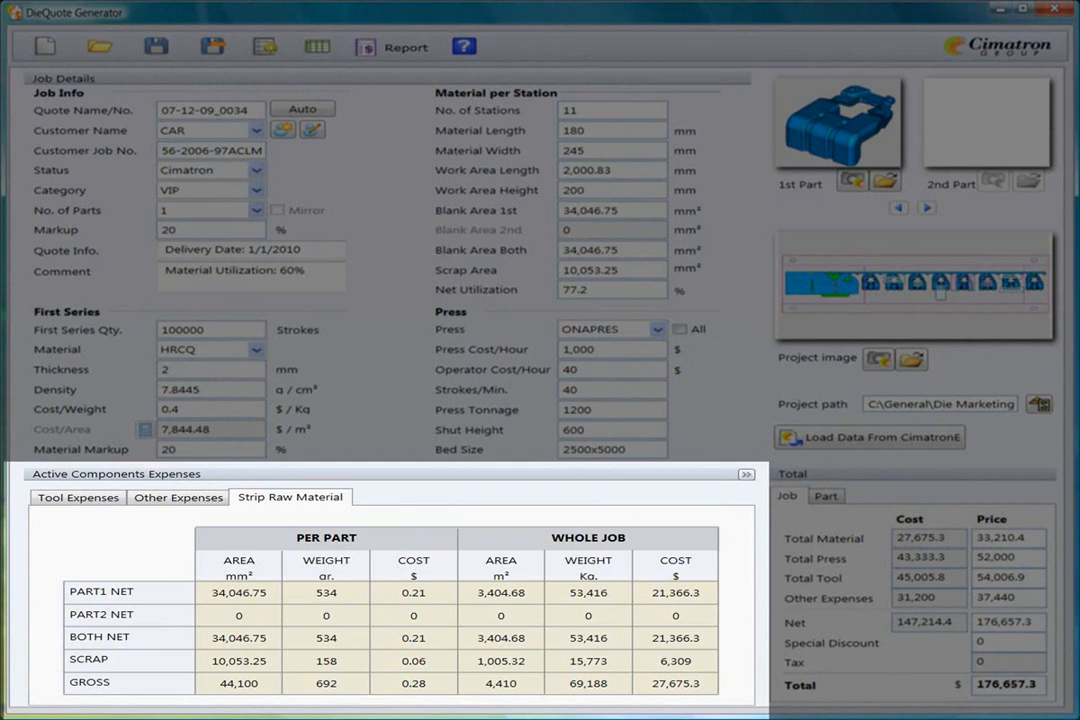
pyautogui.click(403, 47)
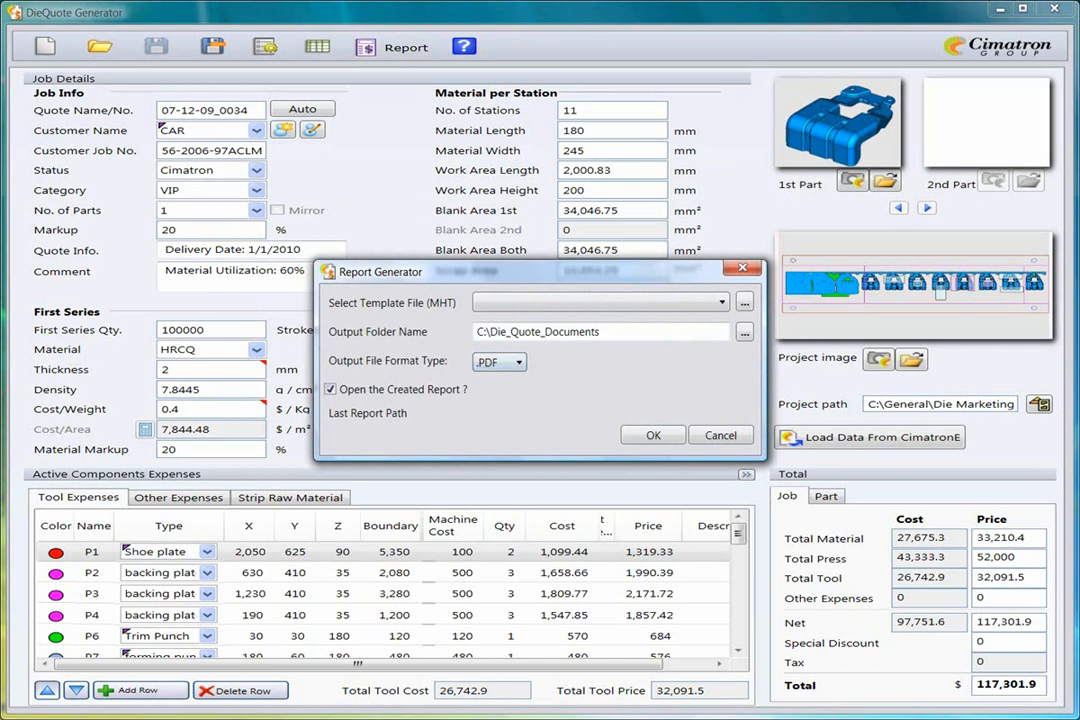
# Step: Generate the PDF report using the '1 part demo template.mht' template
pyautogui.click(720, 302)
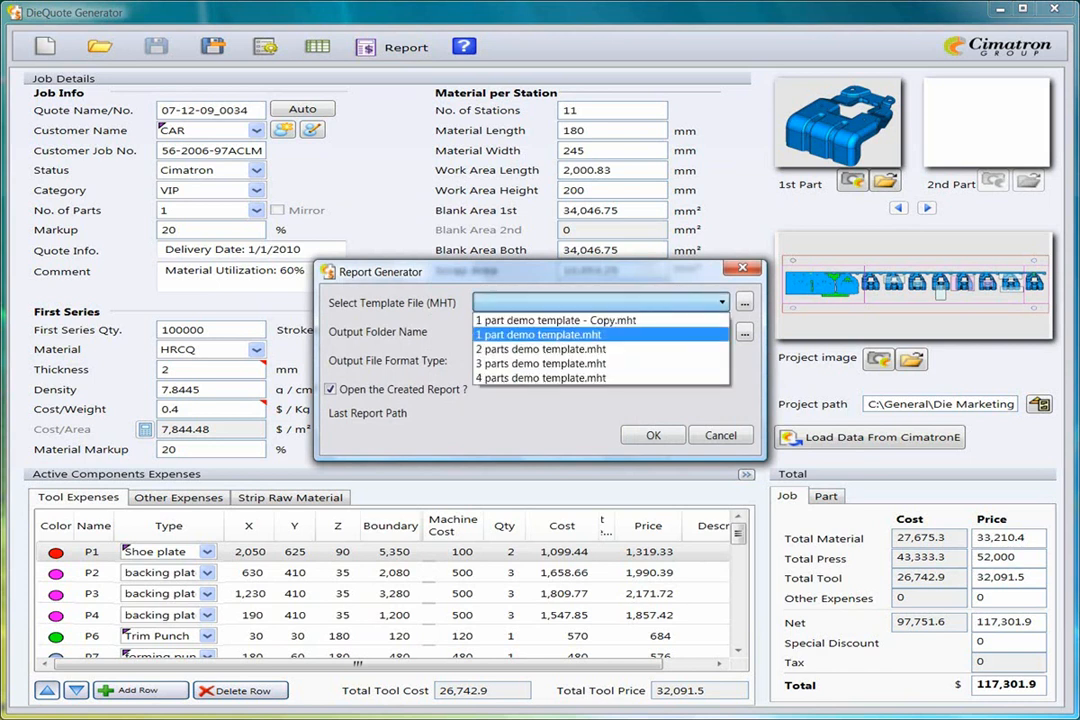
pyautogui.click(538, 334)
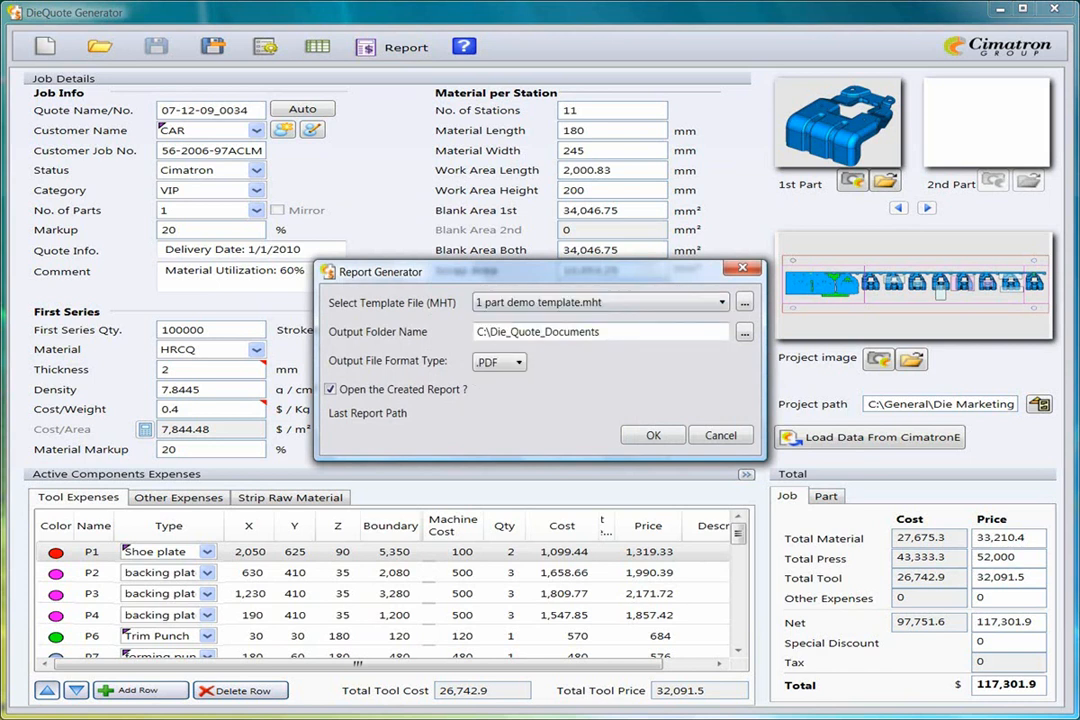
pyautogui.click(652, 435)
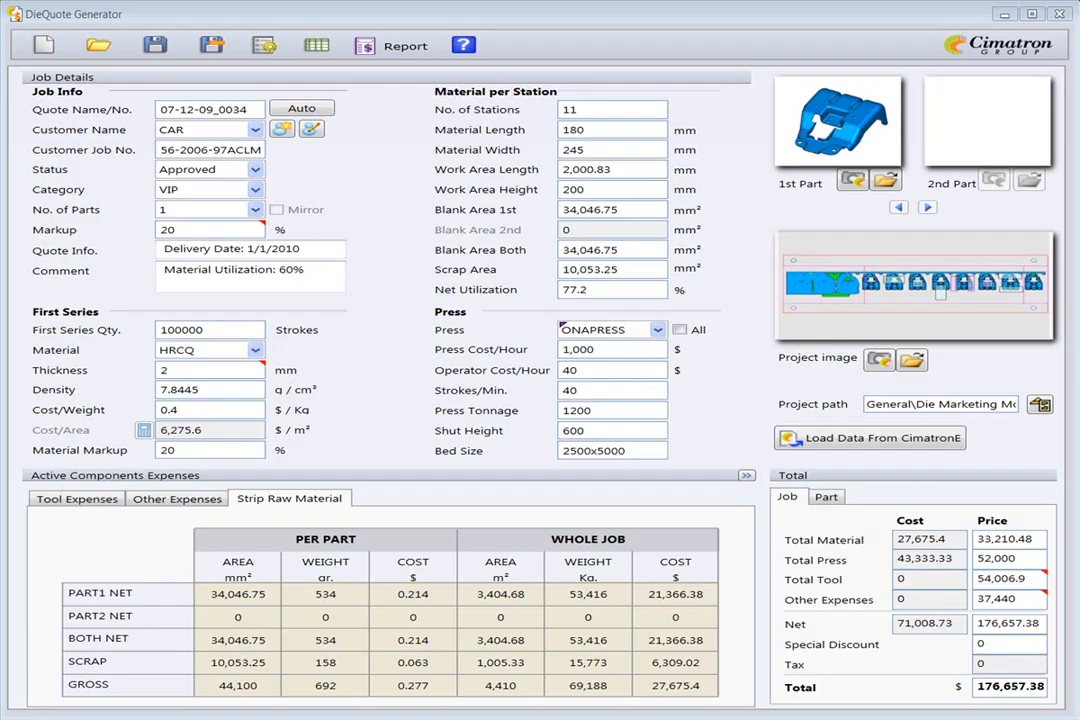
pyautogui.moveTo(96, 48)
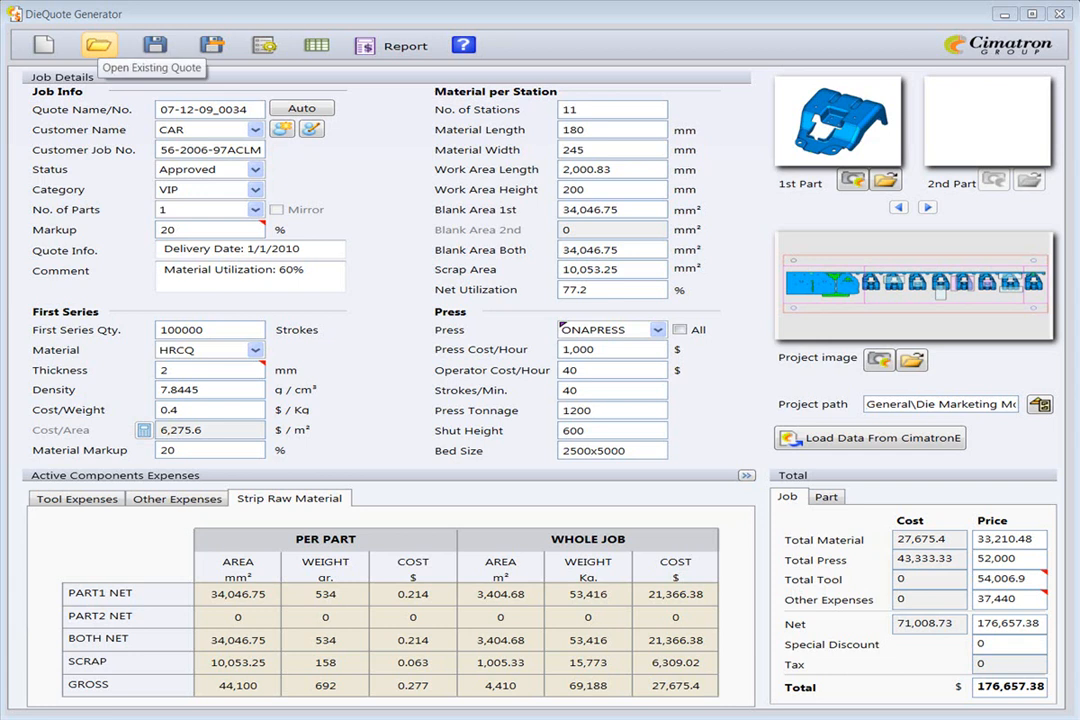
# Step: Open the saved quotes manager and display the Number of Quotes per status chart
pyautogui.click(91, 46)
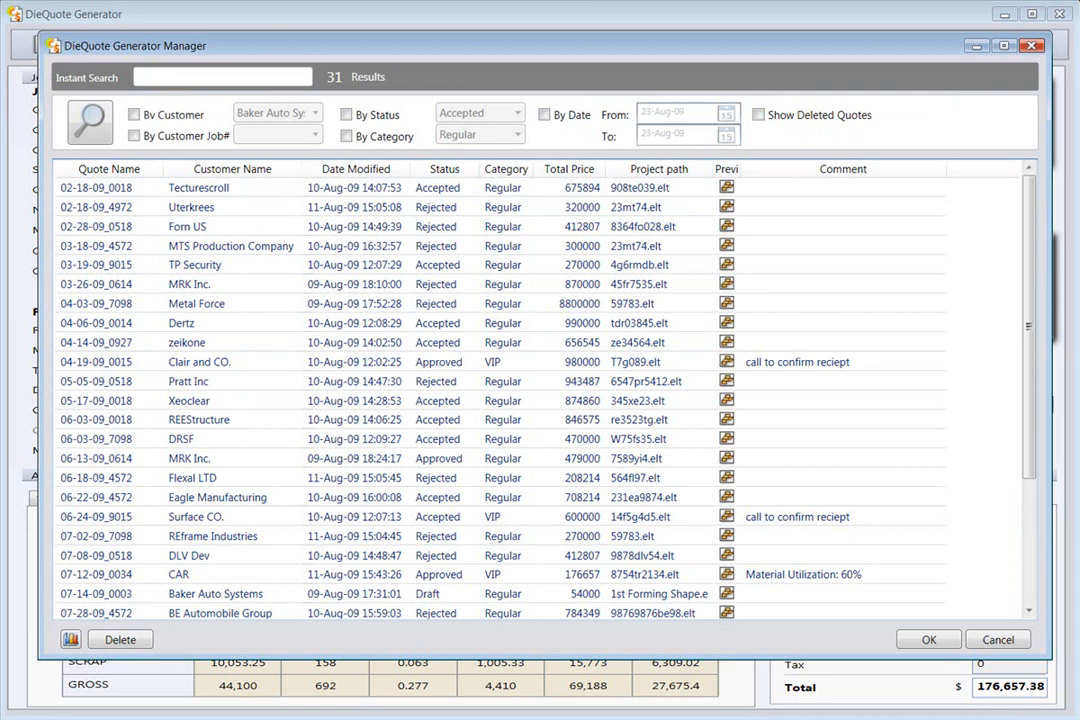
pyautogui.click(180, 574)
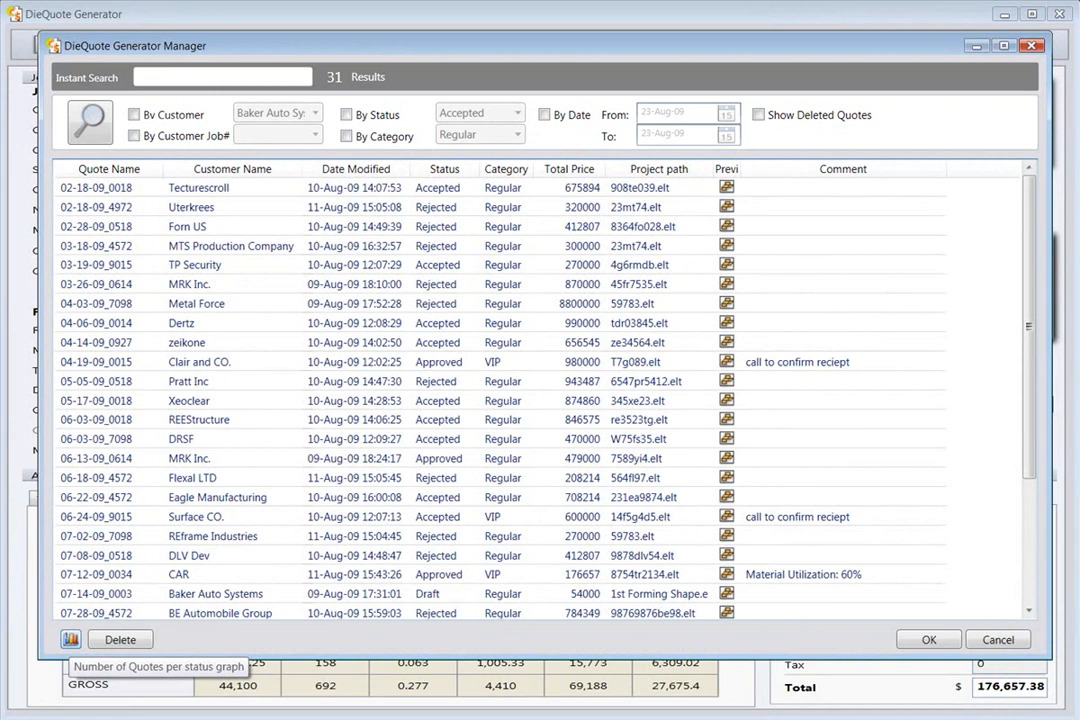
pyautogui.click(68, 640)
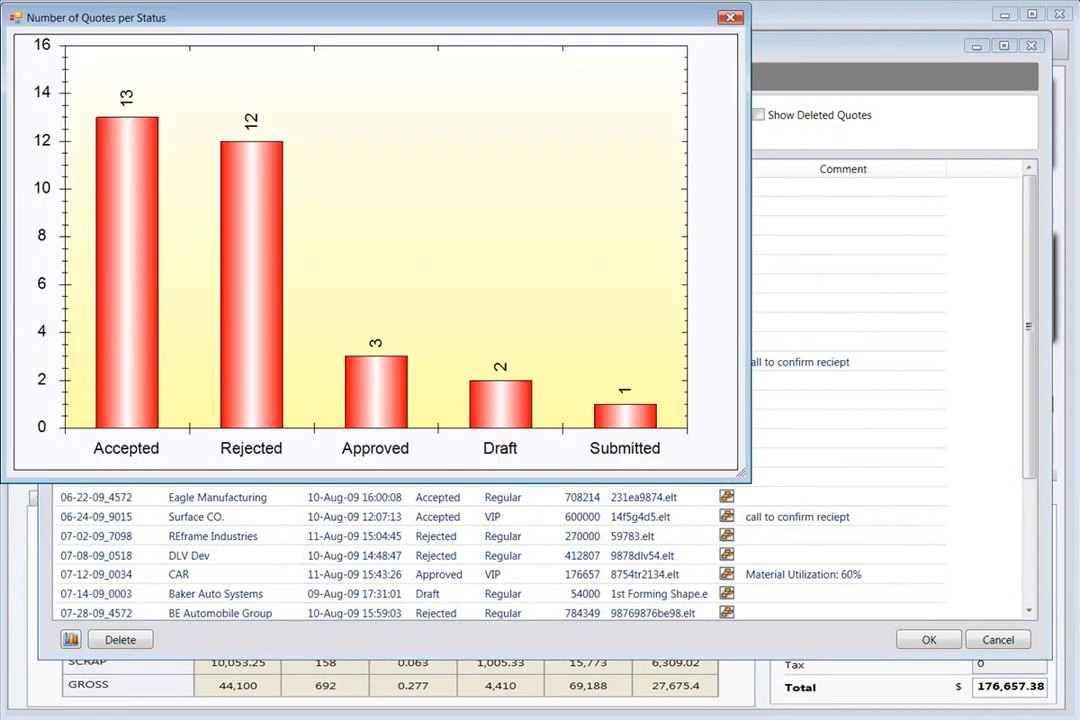